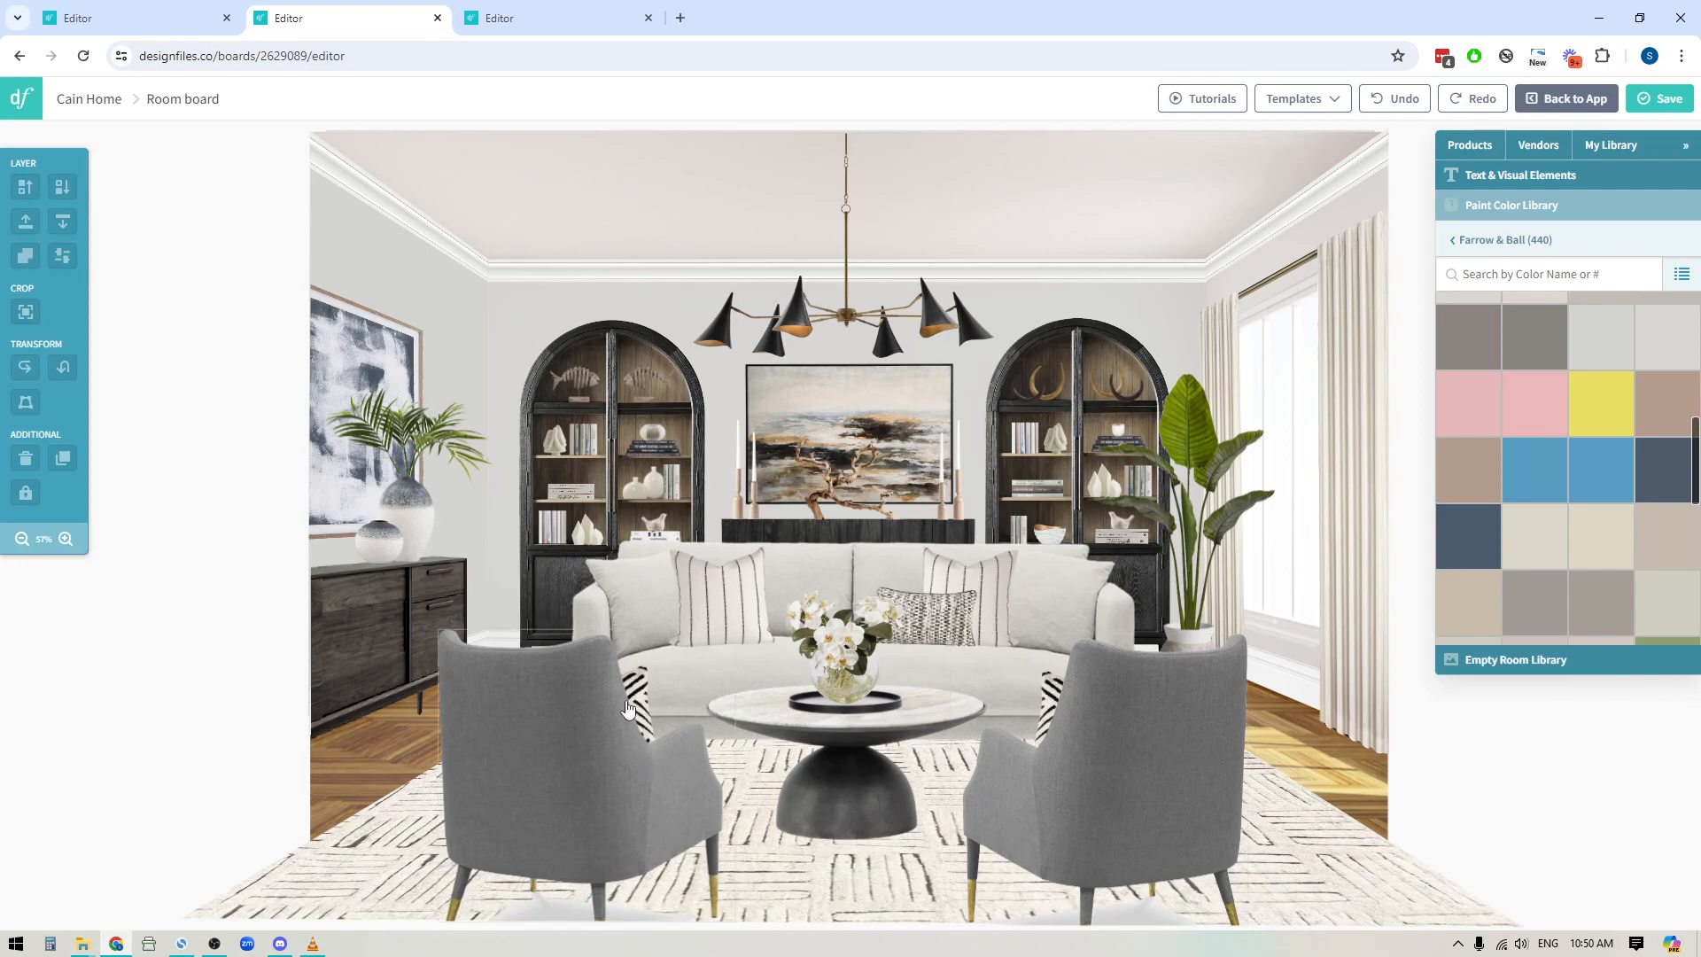
{"action": "mouse_move", "coordinate": [448, 677]}
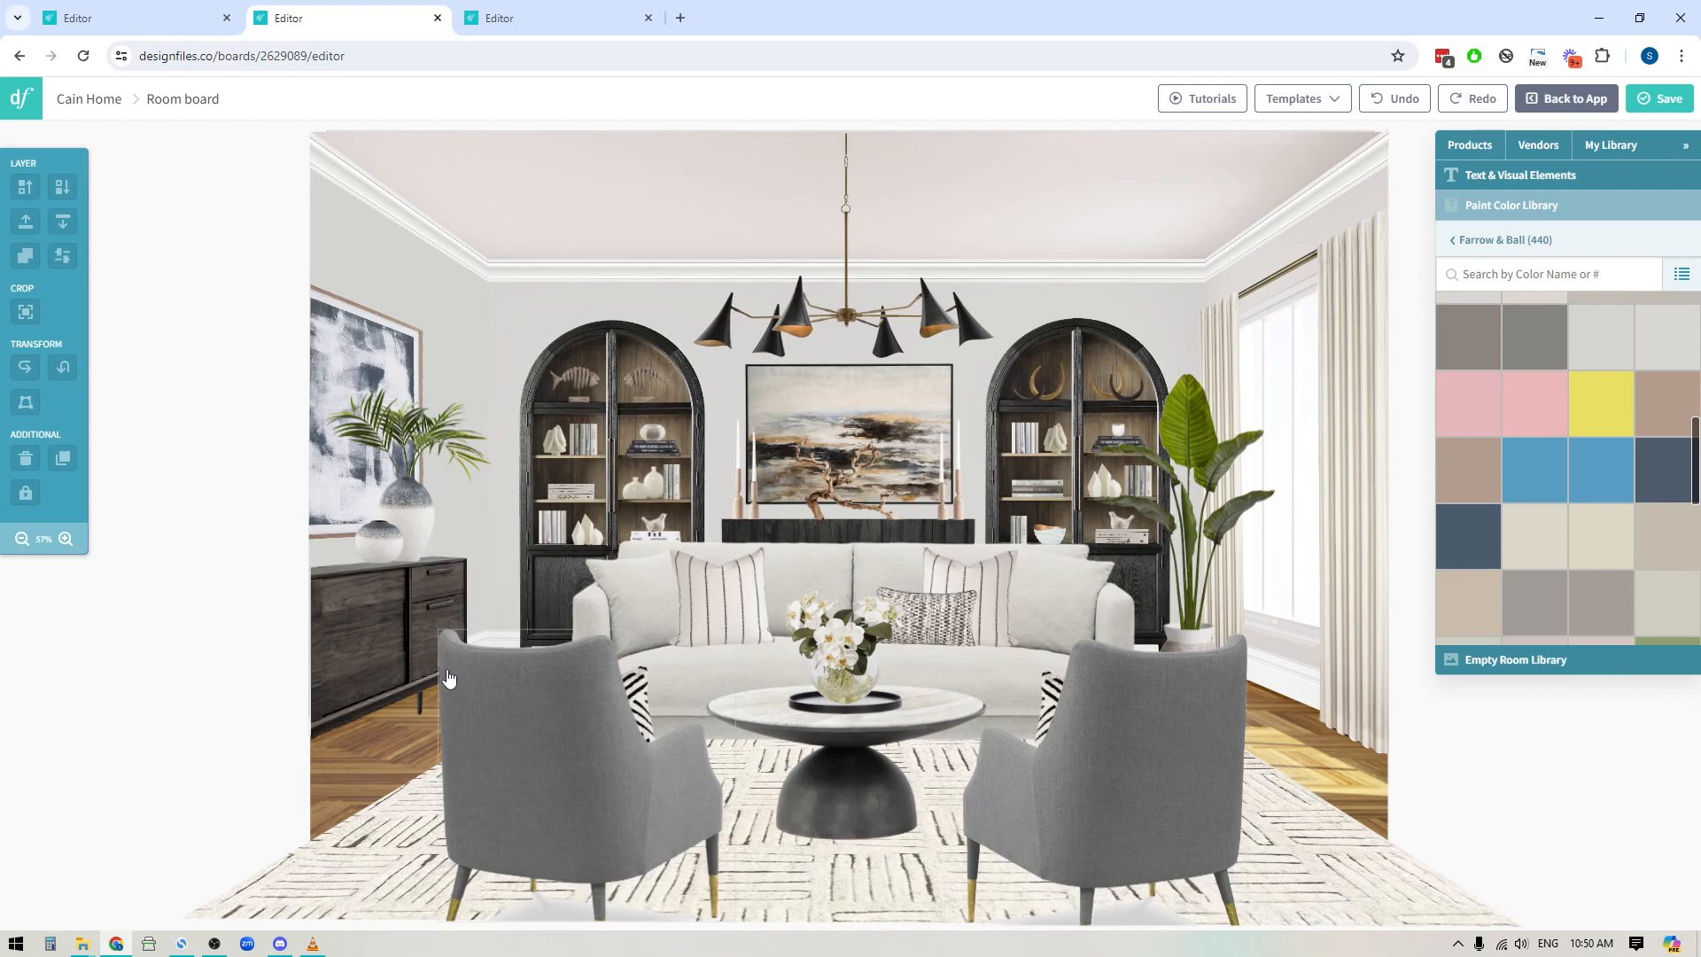
{"action": "mouse_move", "coordinate": [583, 369]}
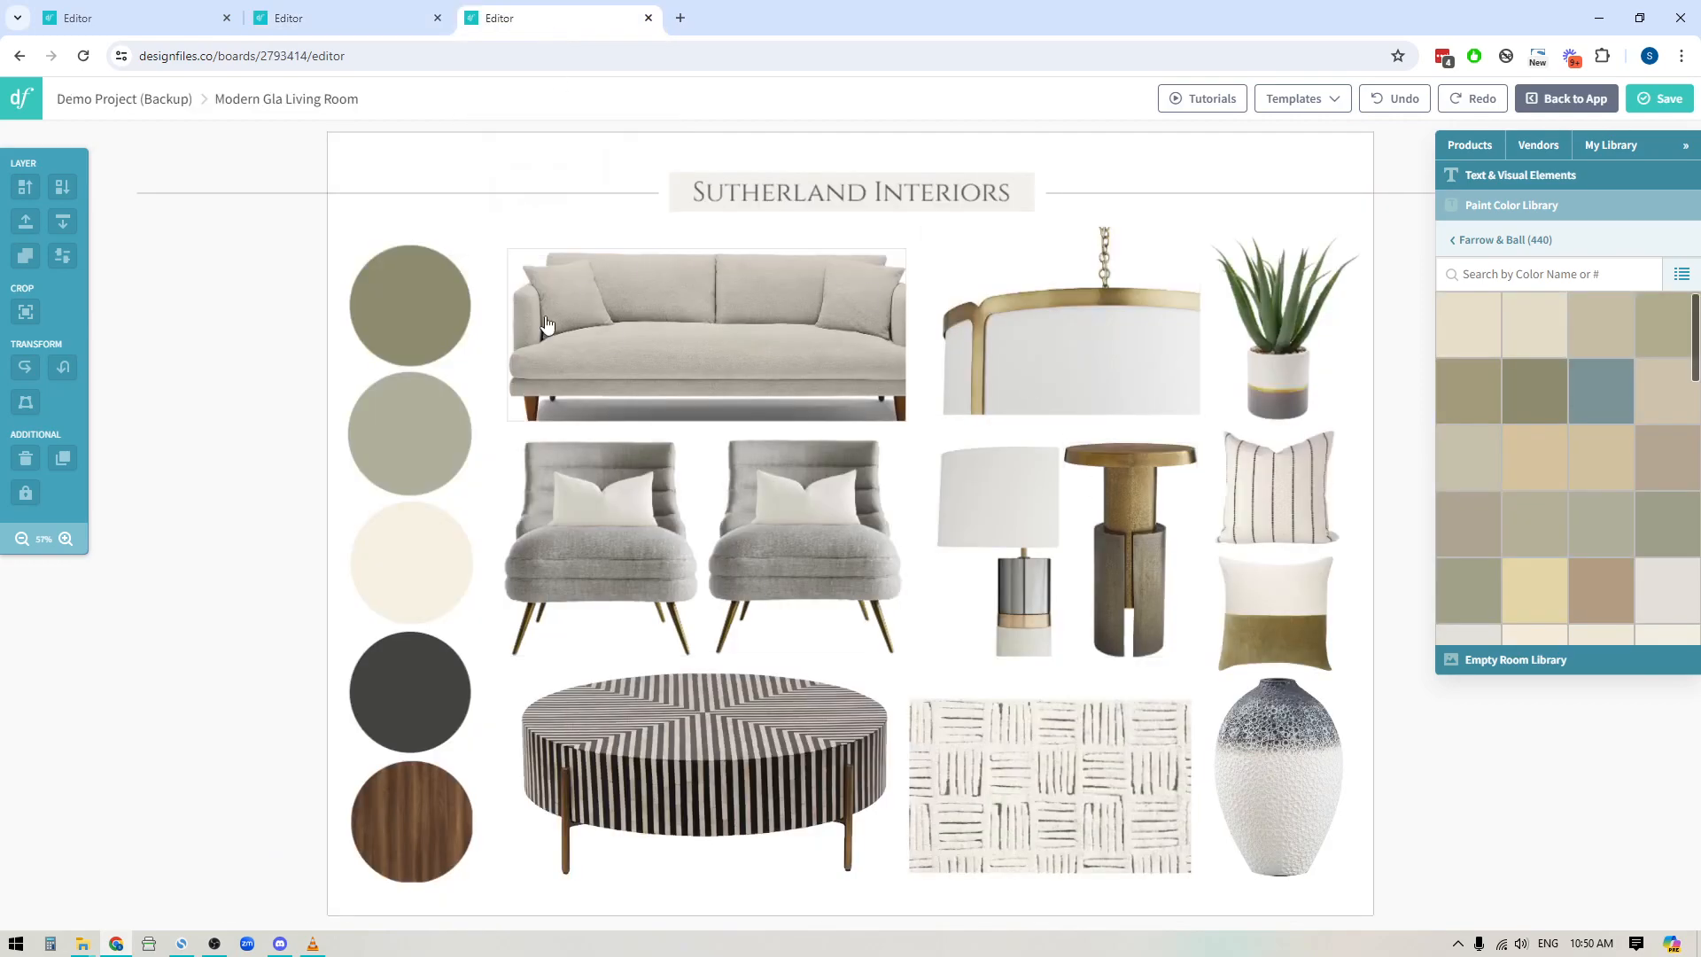
Step: Replace the top swatch circle's colour with Farrow & Ball Berrington Blue and apply it
{"action": "left_click", "coordinate": [703, 773]}
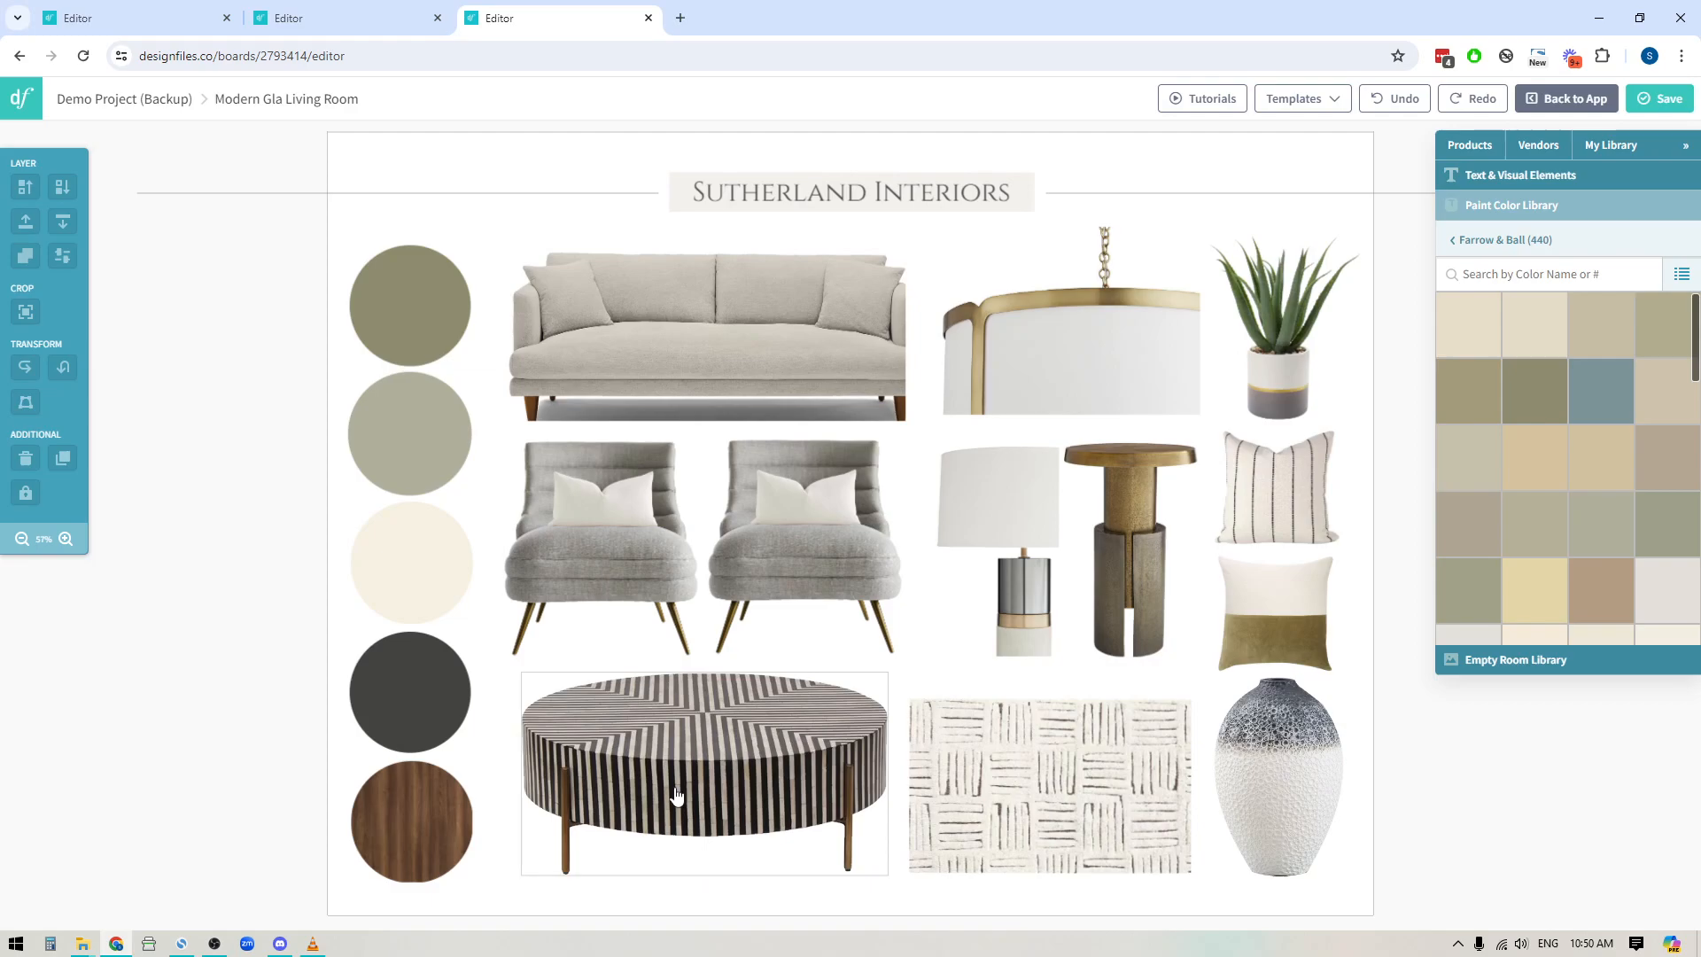
{"action": "left_click", "coordinate": [409, 693]}
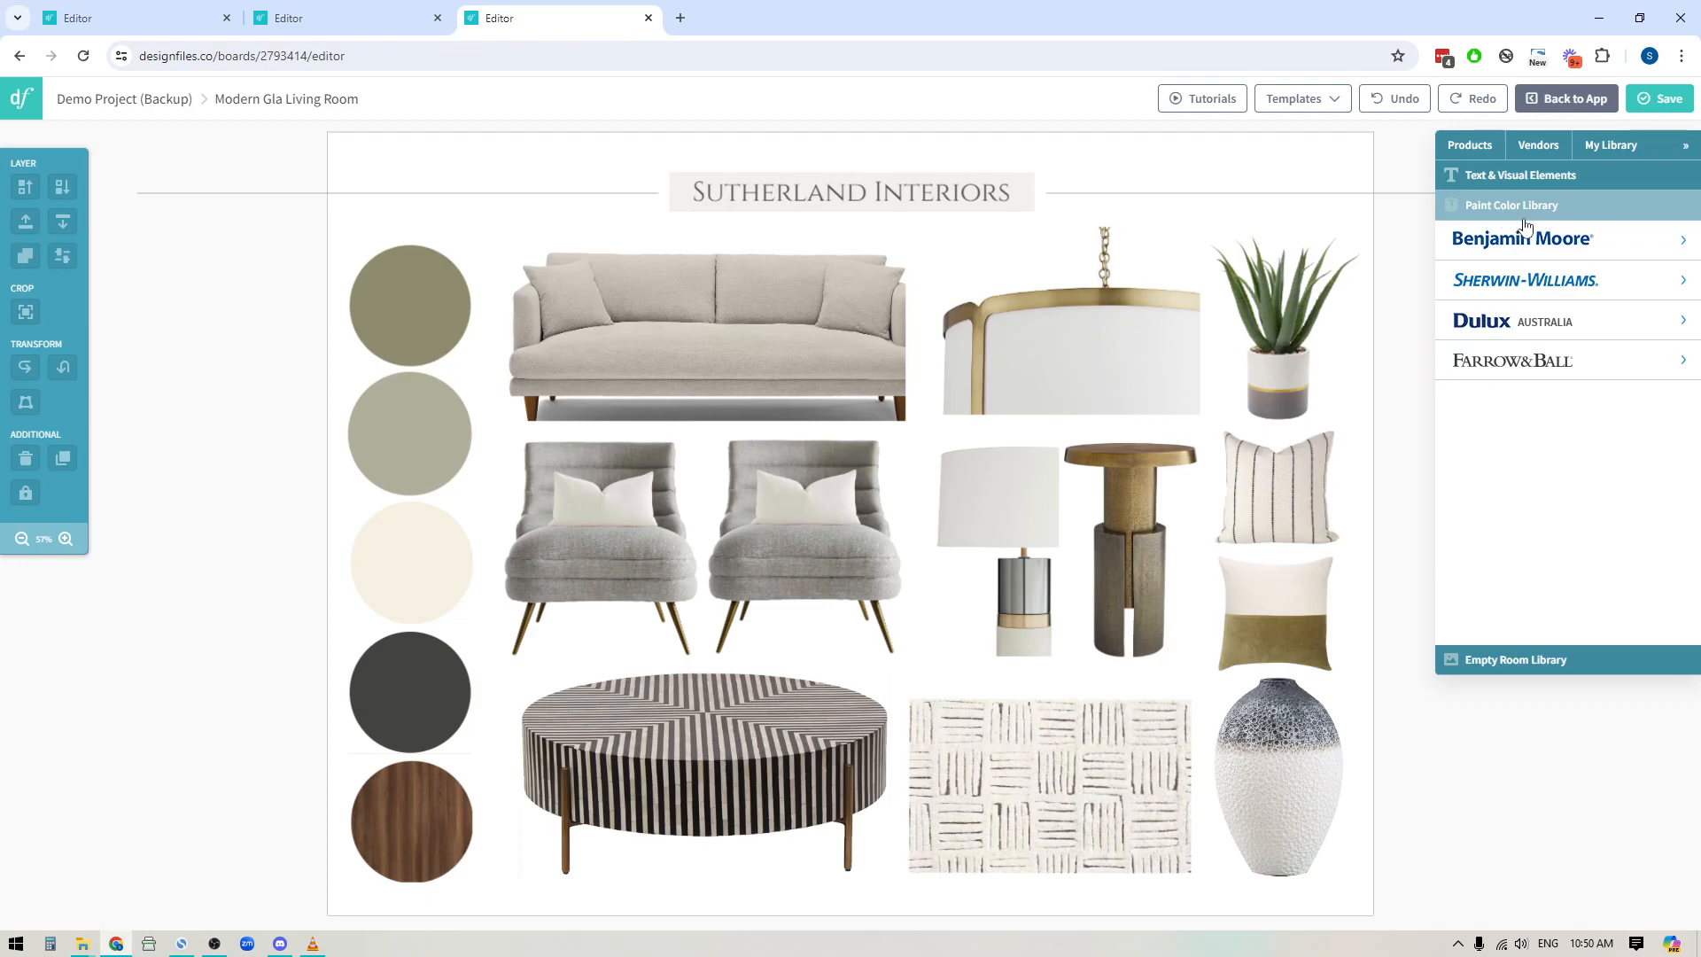
{"action": "left_click", "coordinate": [1509, 360]}
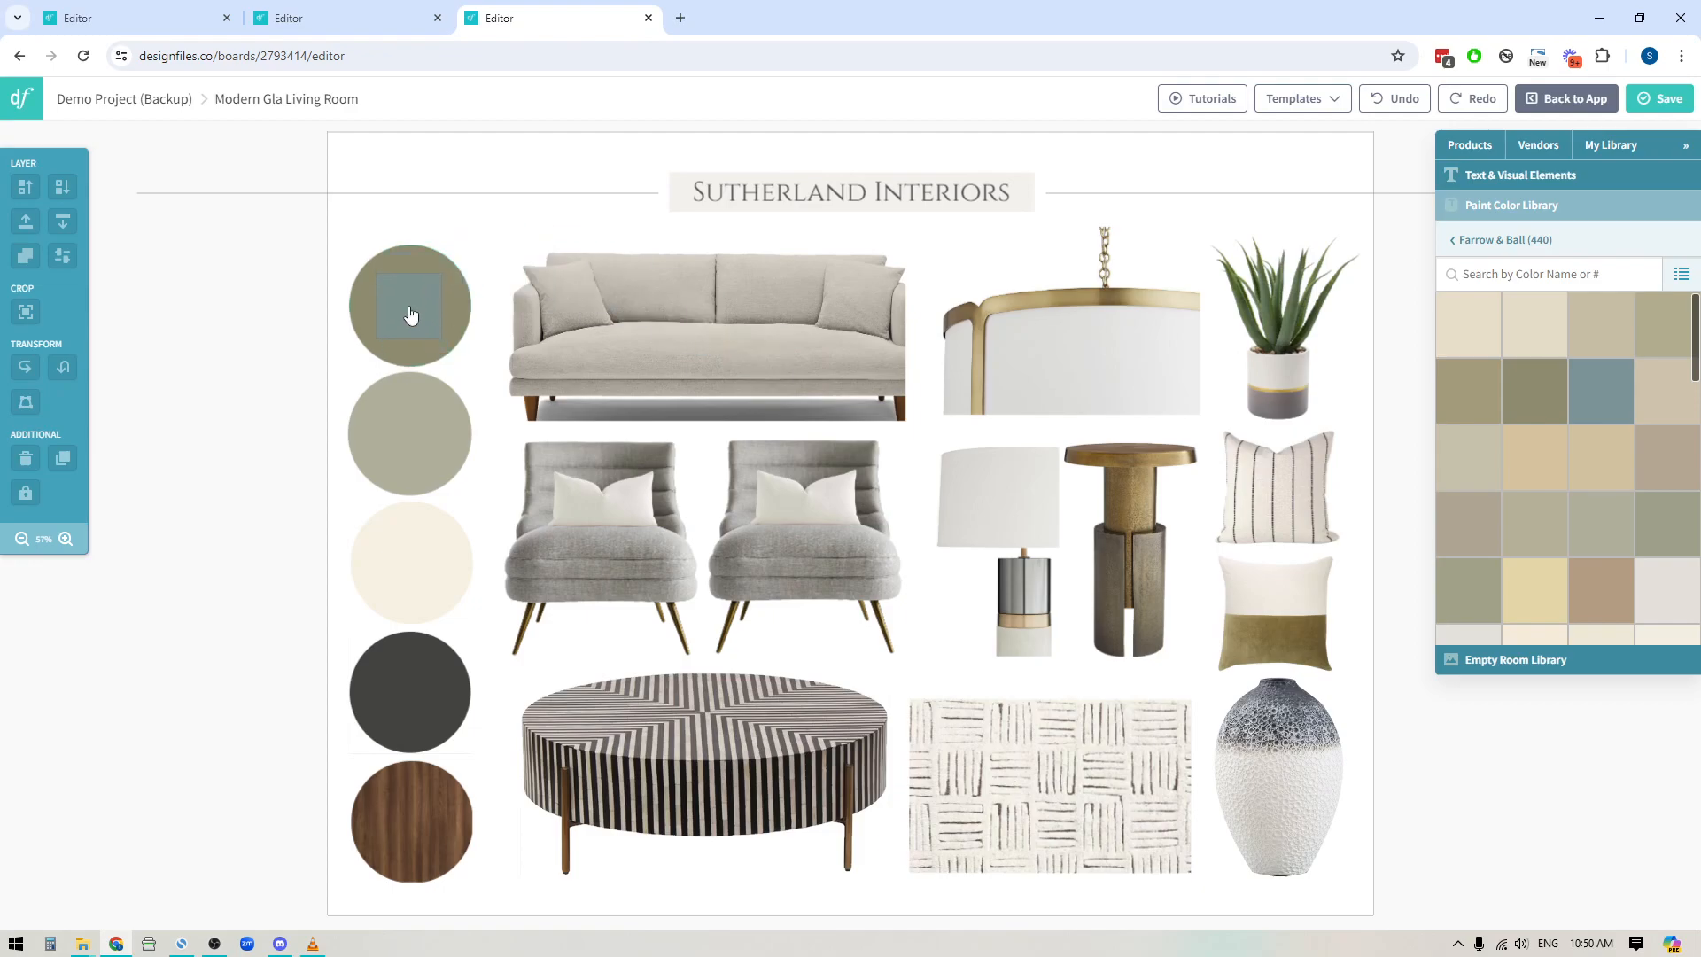
{"action": "left_click", "coordinate": [409, 305]}
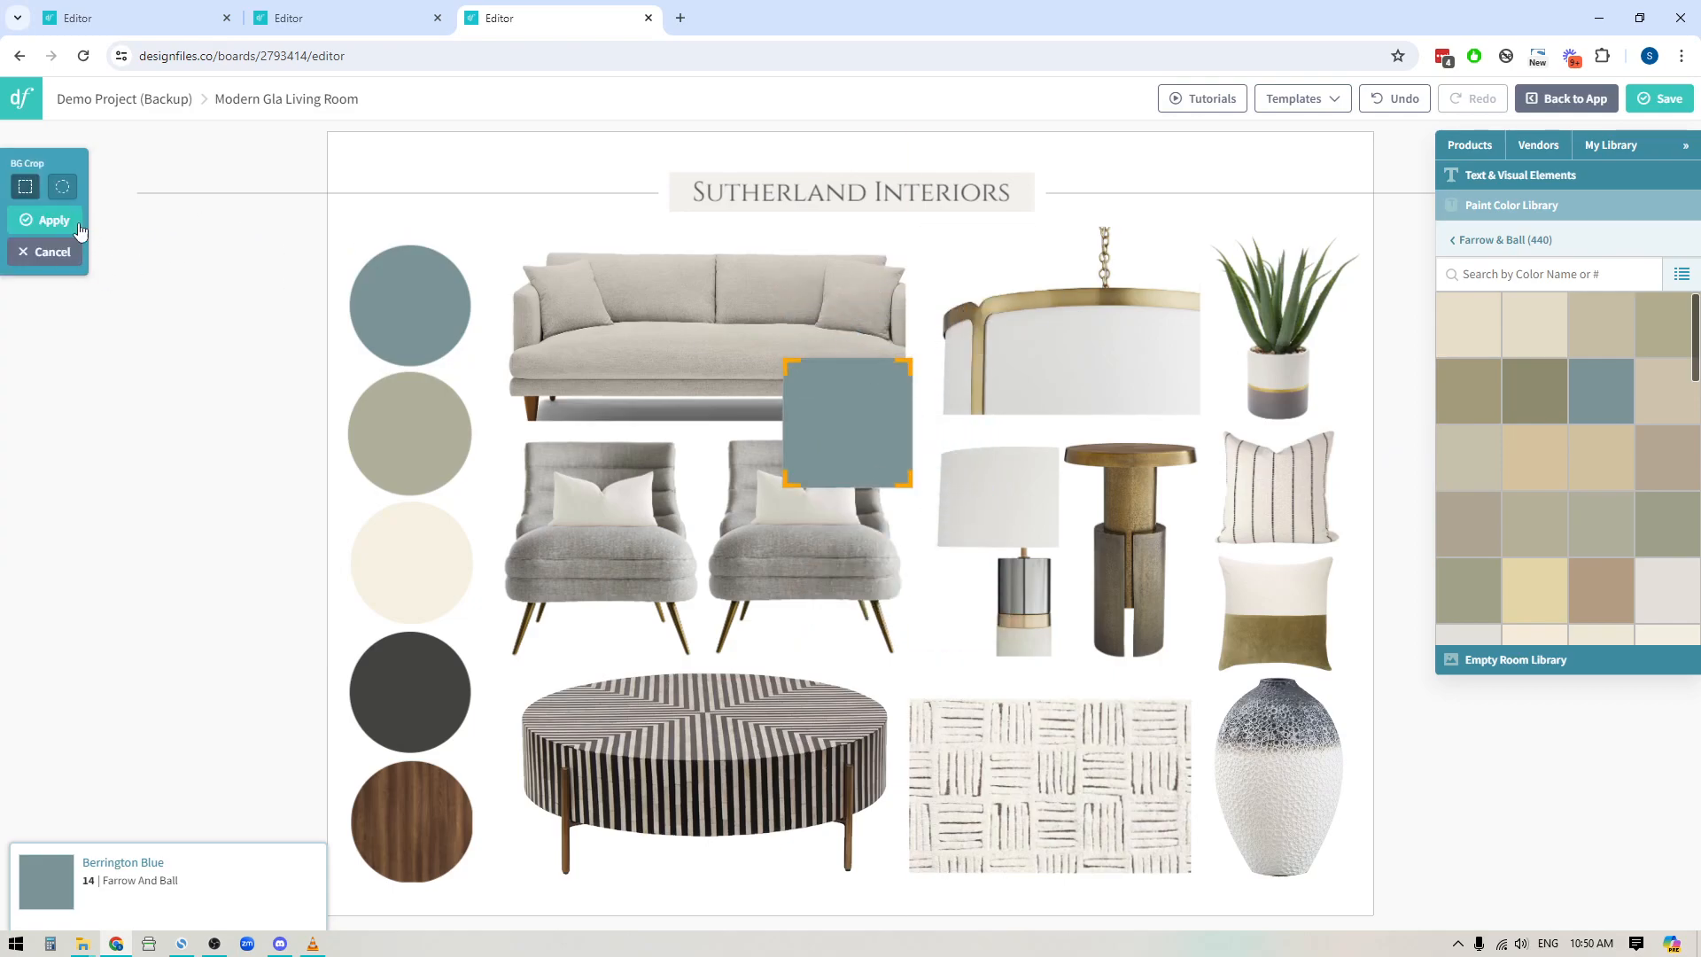
{"action": "left_click", "coordinate": [53, 220]}
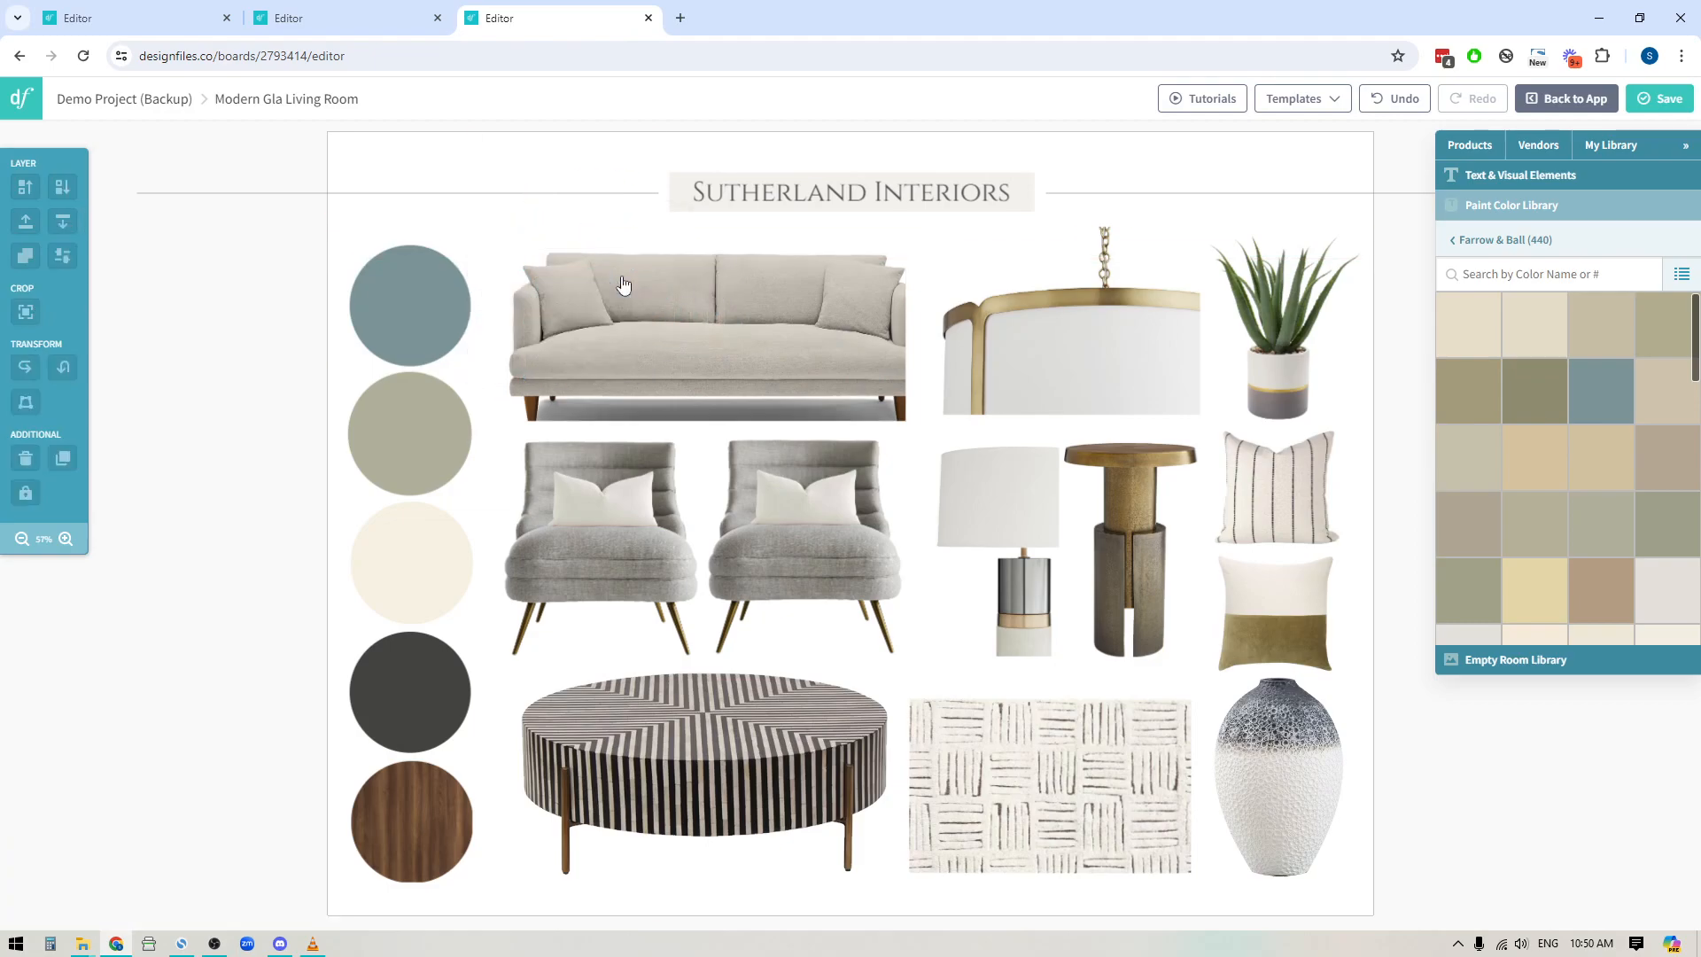
Step: Drop another Farrow & Ball paint colour onto the second swatch circle
{"action": "scroll", "scroll_direction": "down", "scroll_amount": 3}
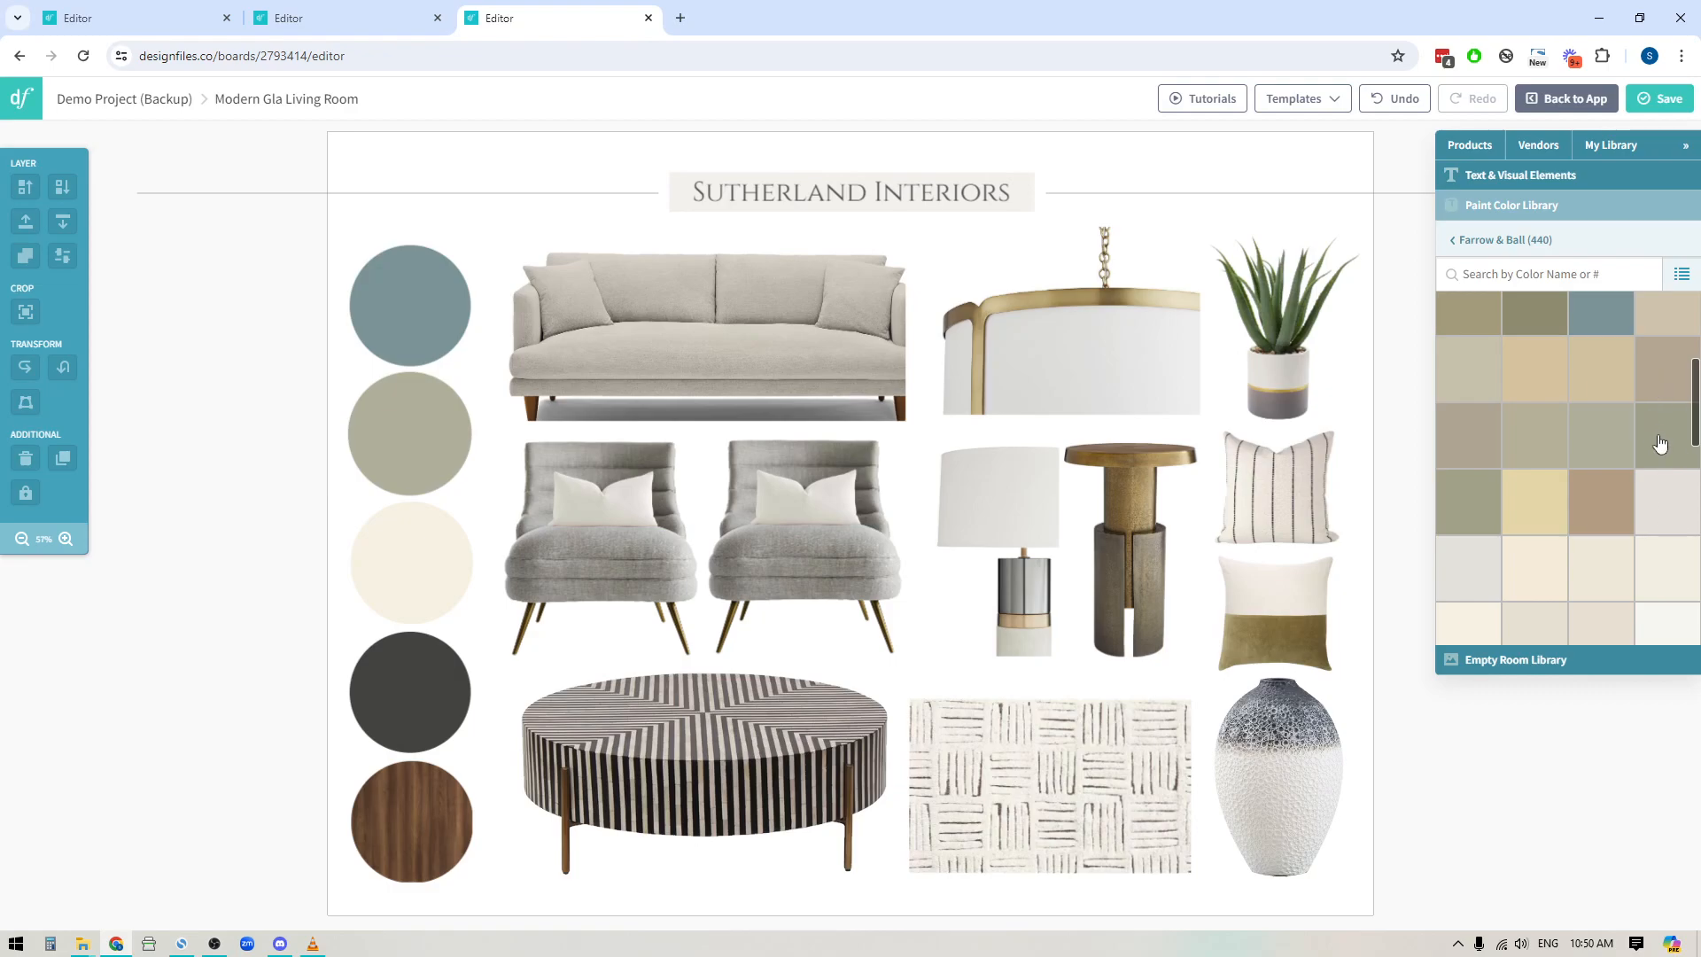
{"action": "left_click", "coordinate": [409, 434]}
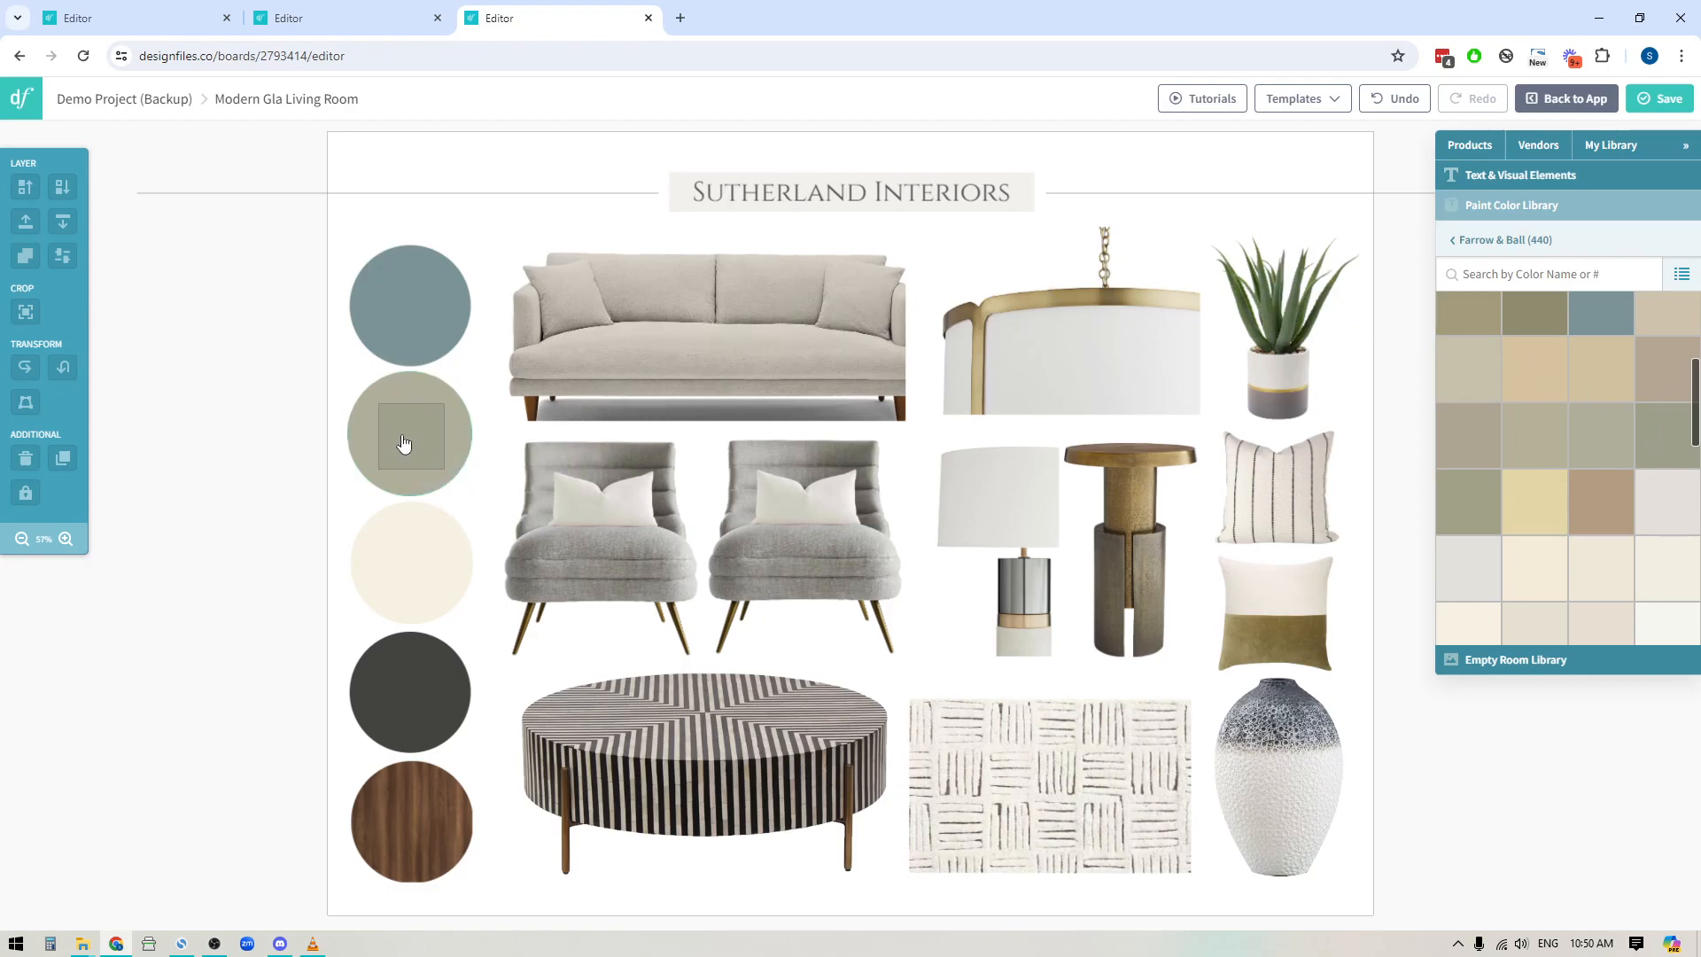
{"action": "left_click", "coordinate": [410, 432]}
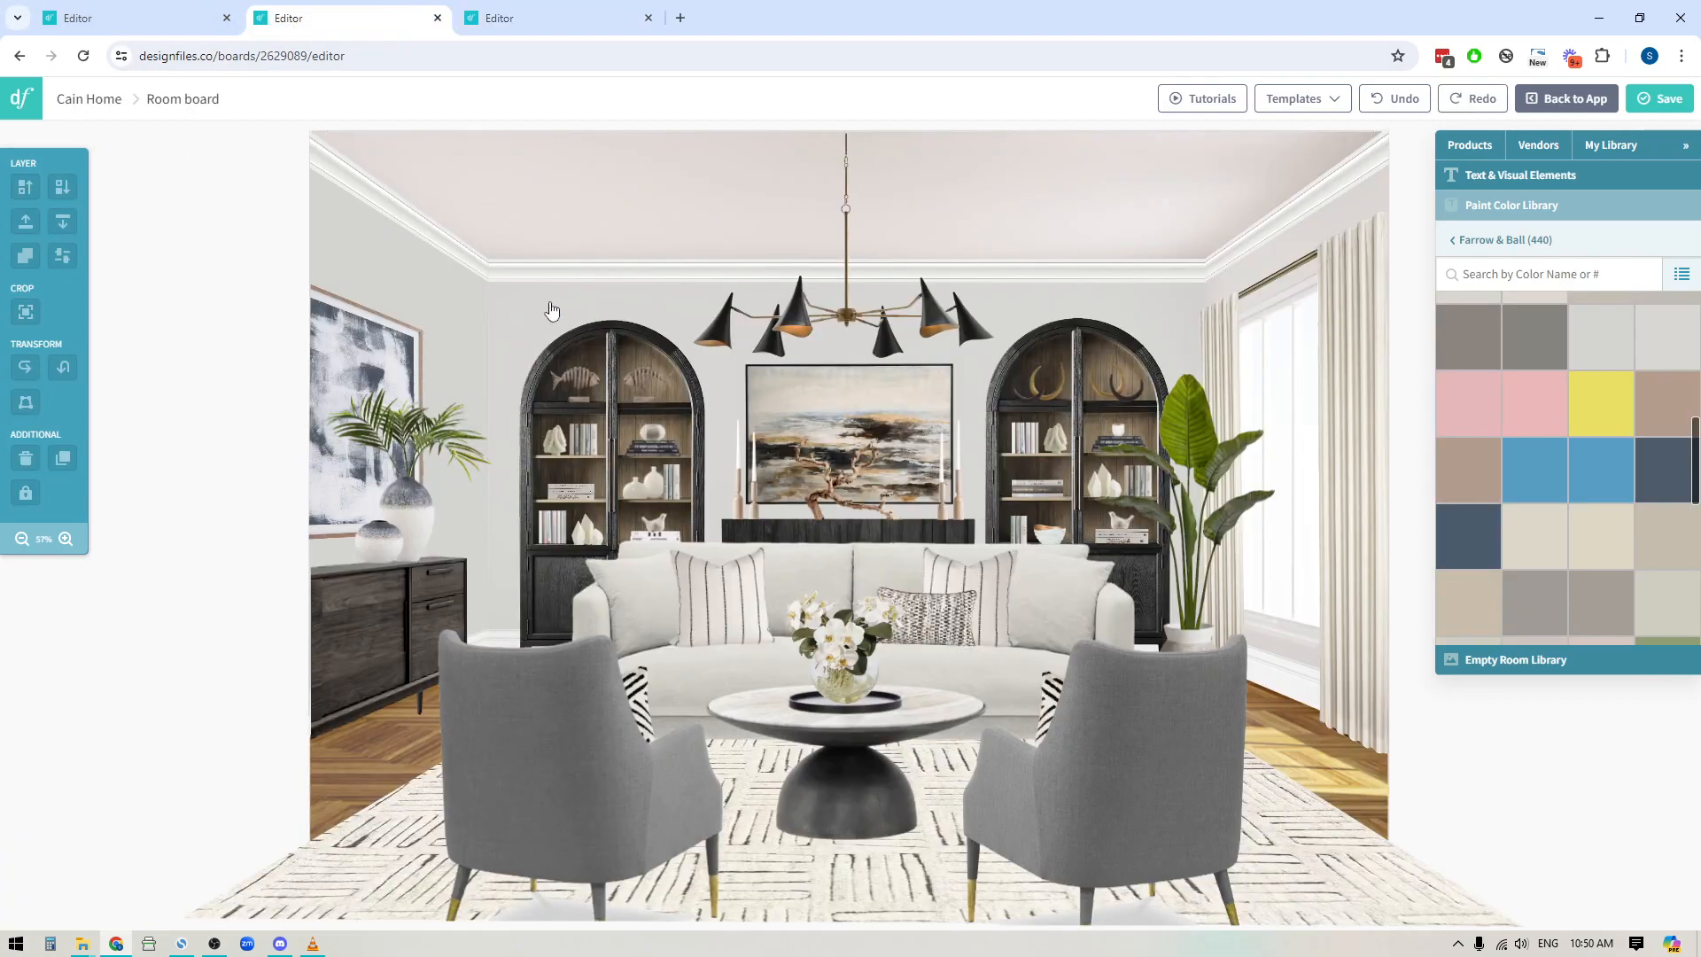
{"action": "mouse_move", "coordinate": [319, 220]}
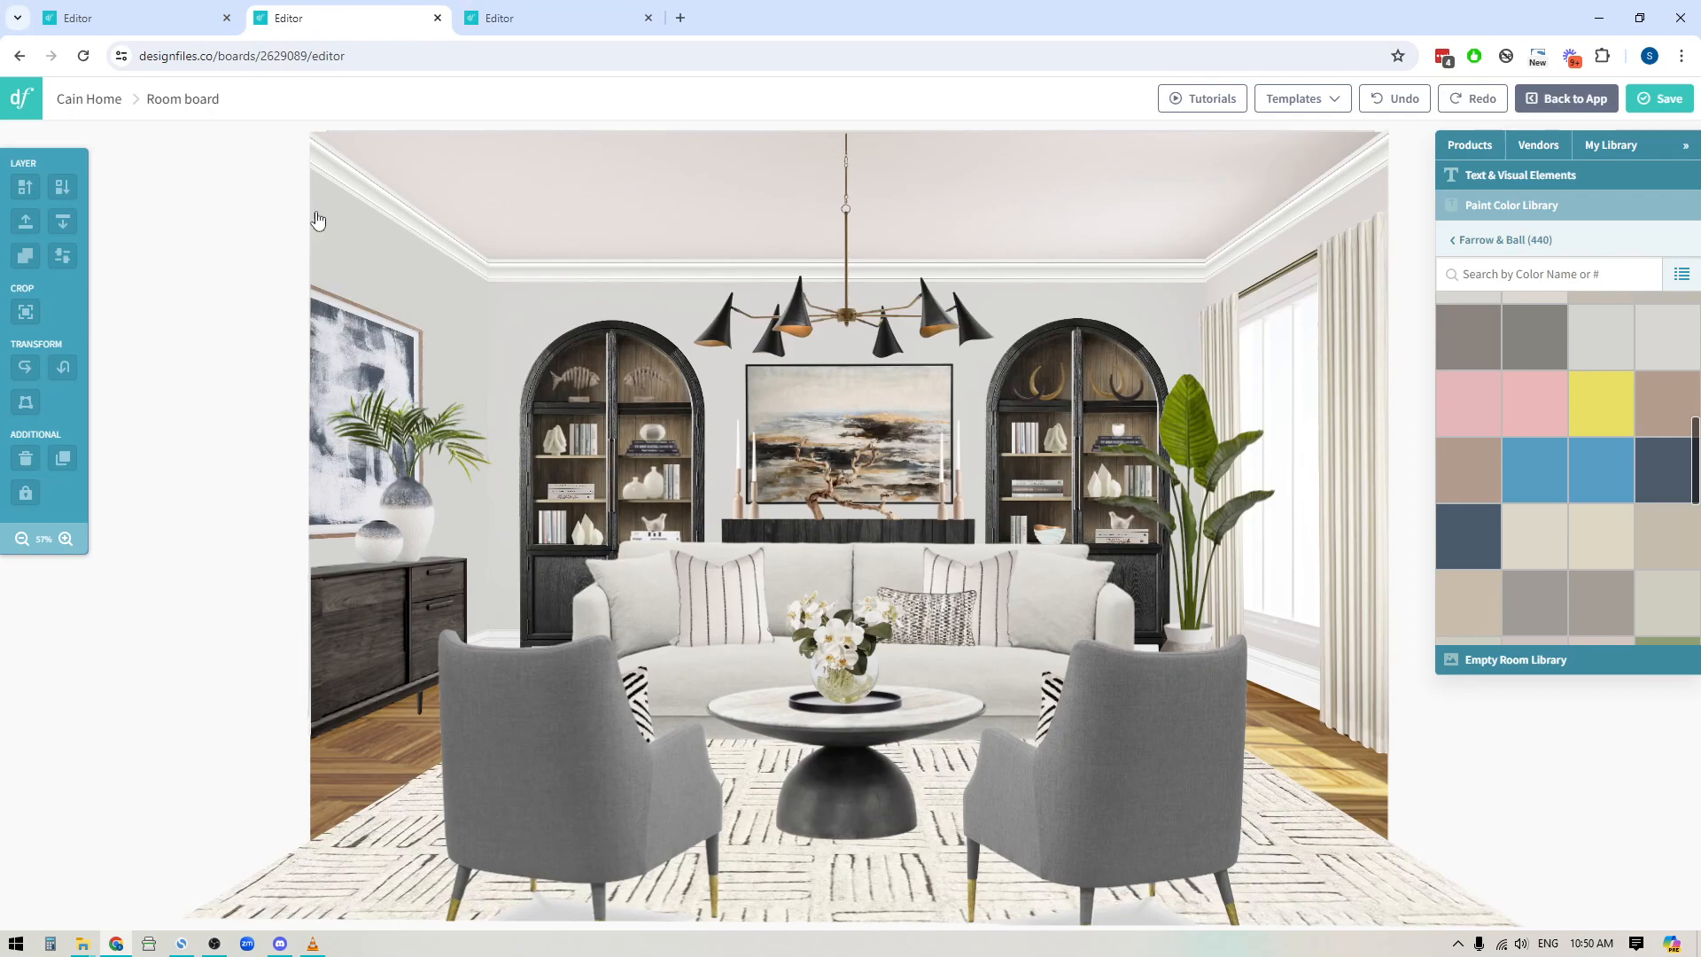
{"action": "mouse_move", "coordinate": [1059, 368]}
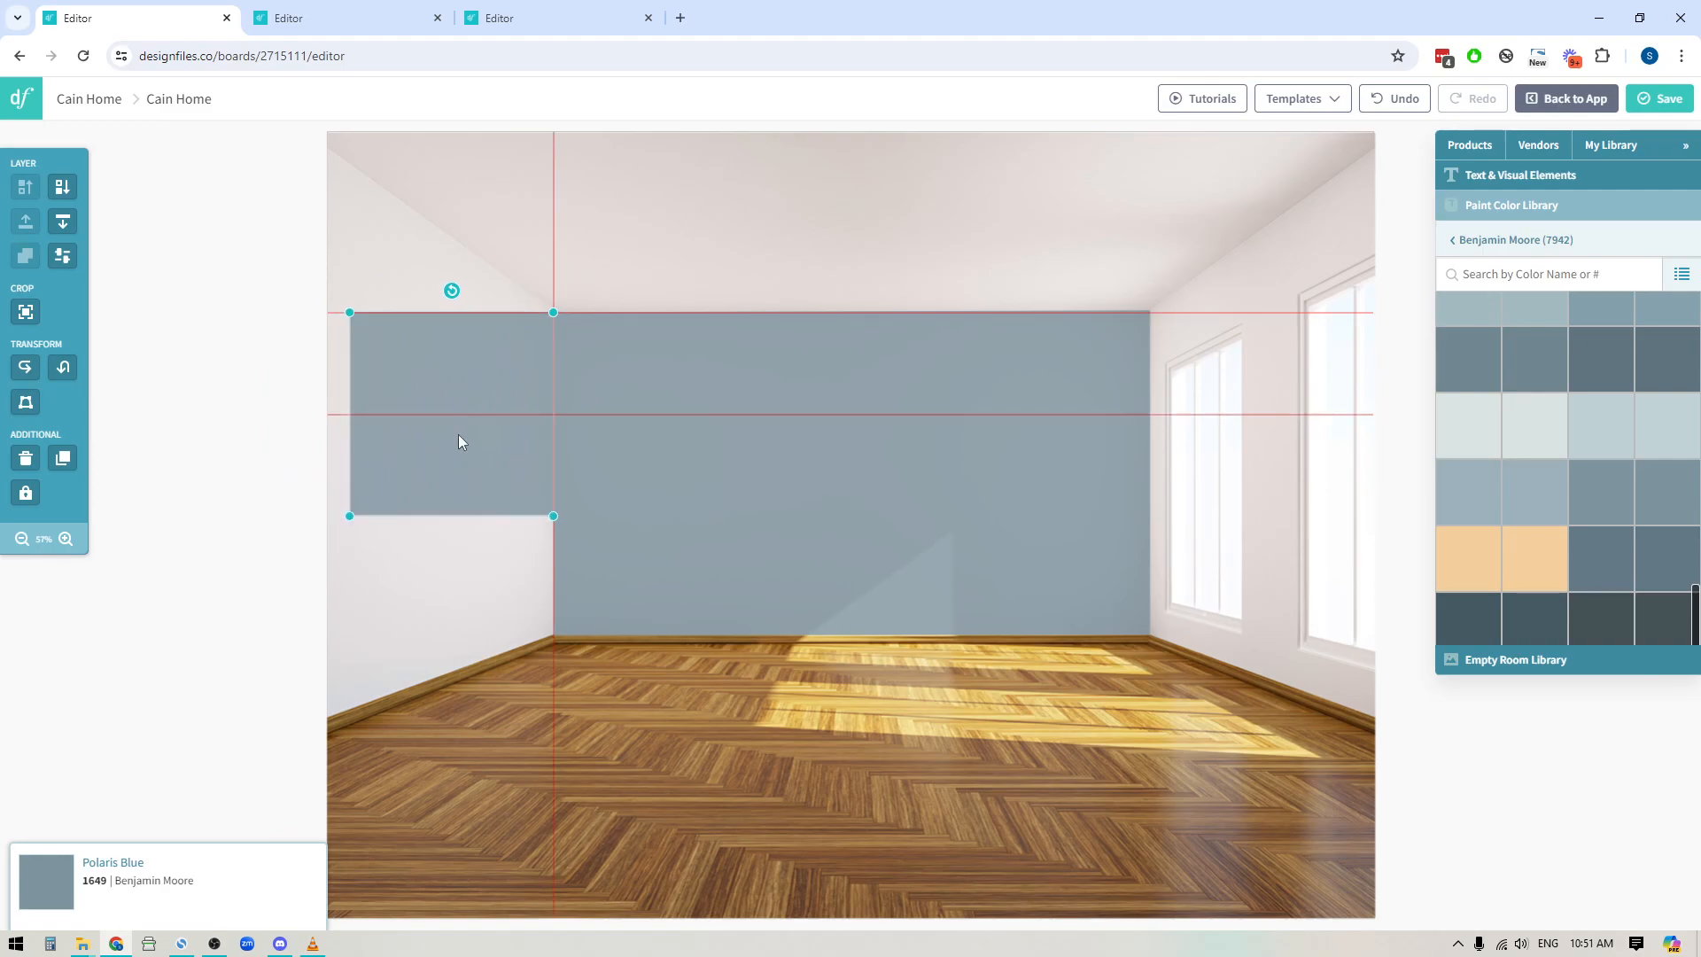
{"action": "mouse_move", "coordinate": [618, 547]}
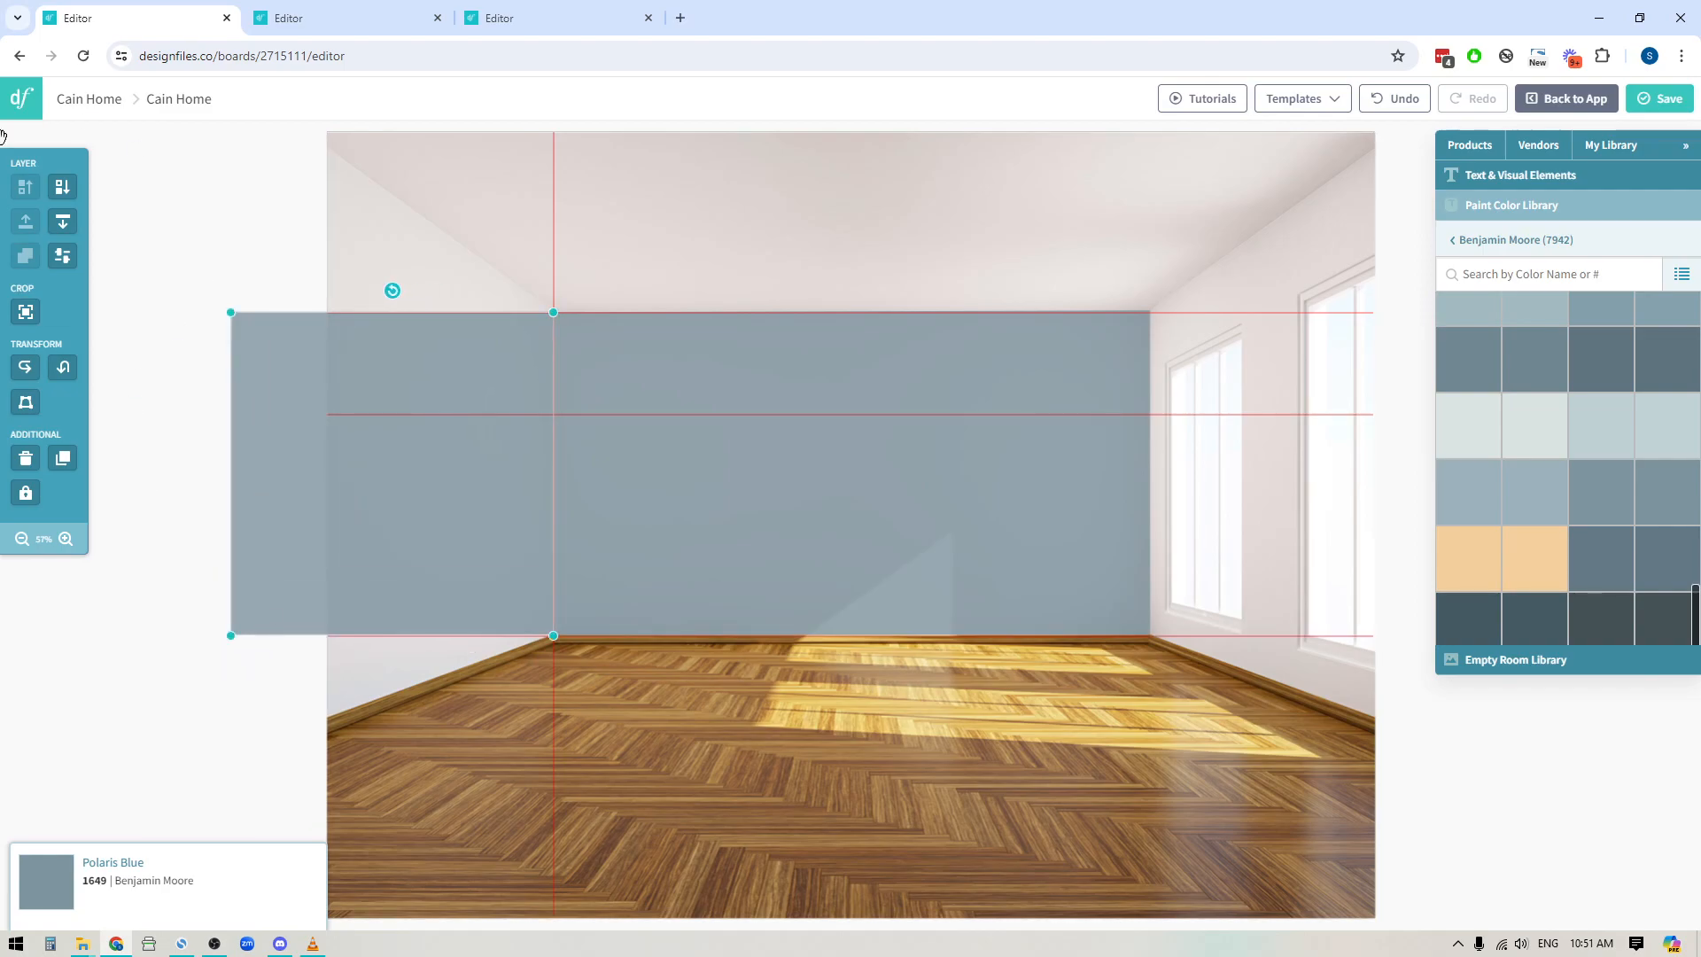
Step: Distort the Polaris Blue panel's corners onto the left wall's corners and apply the shape
{"action": "left_click", "coordinate": [25, 402]}
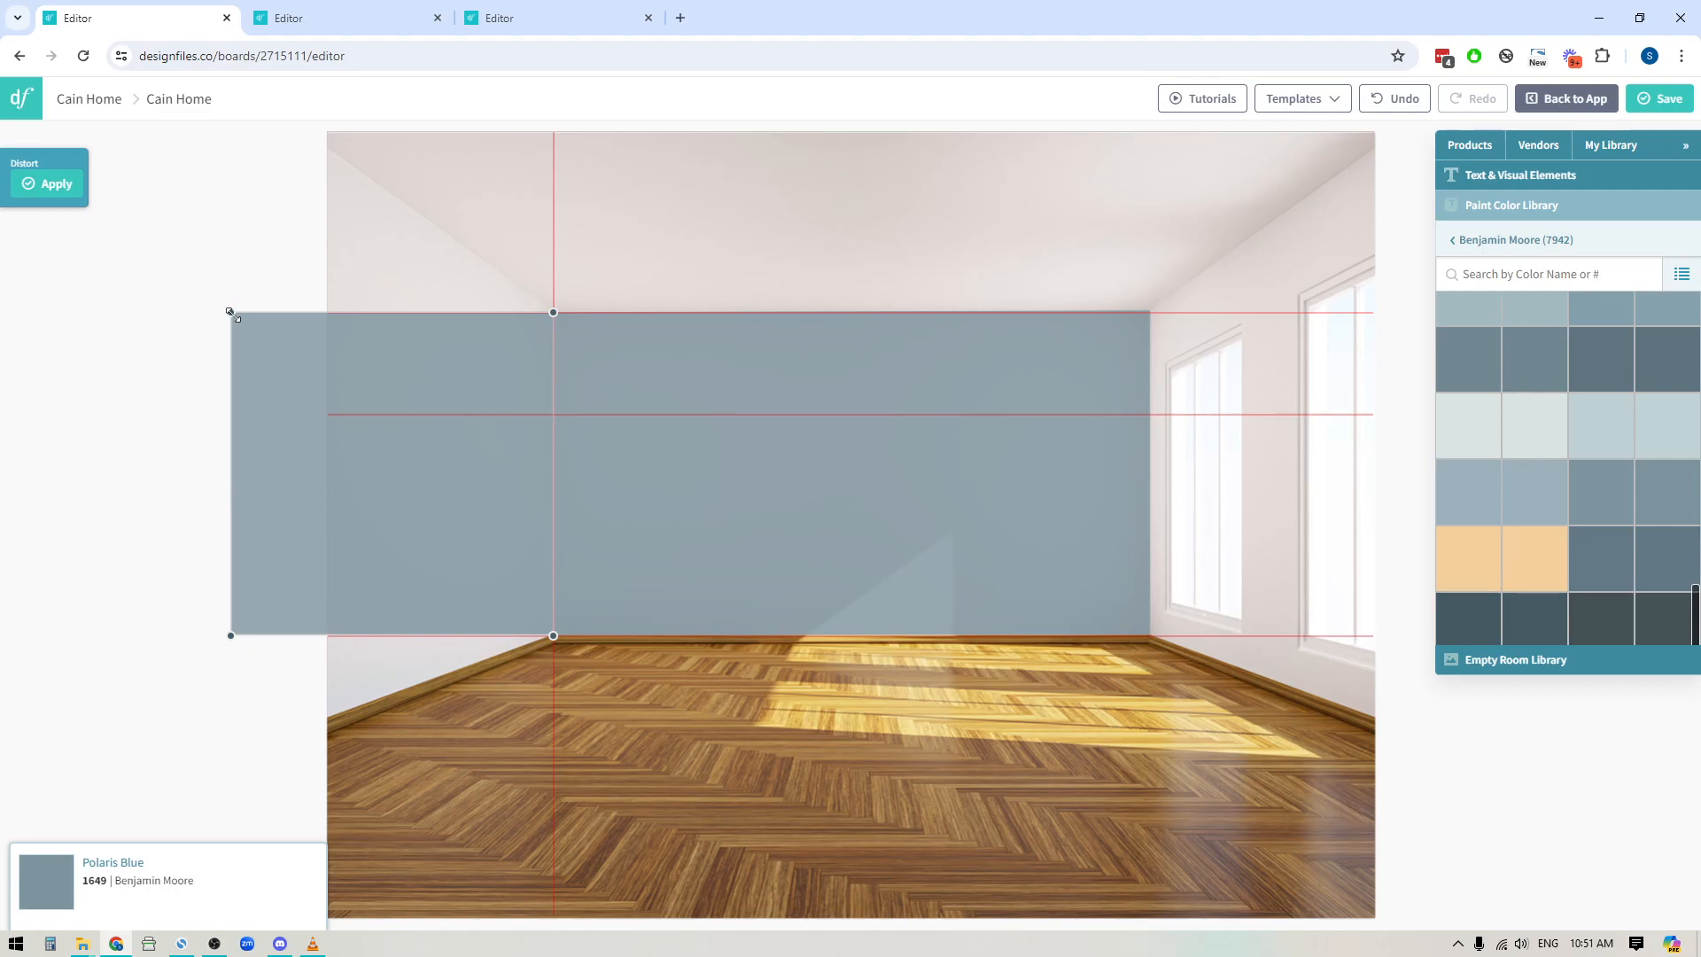
{"action": "left_click_drag", "start_coordinate": [228, 314], "coordinate": [326, 143]}
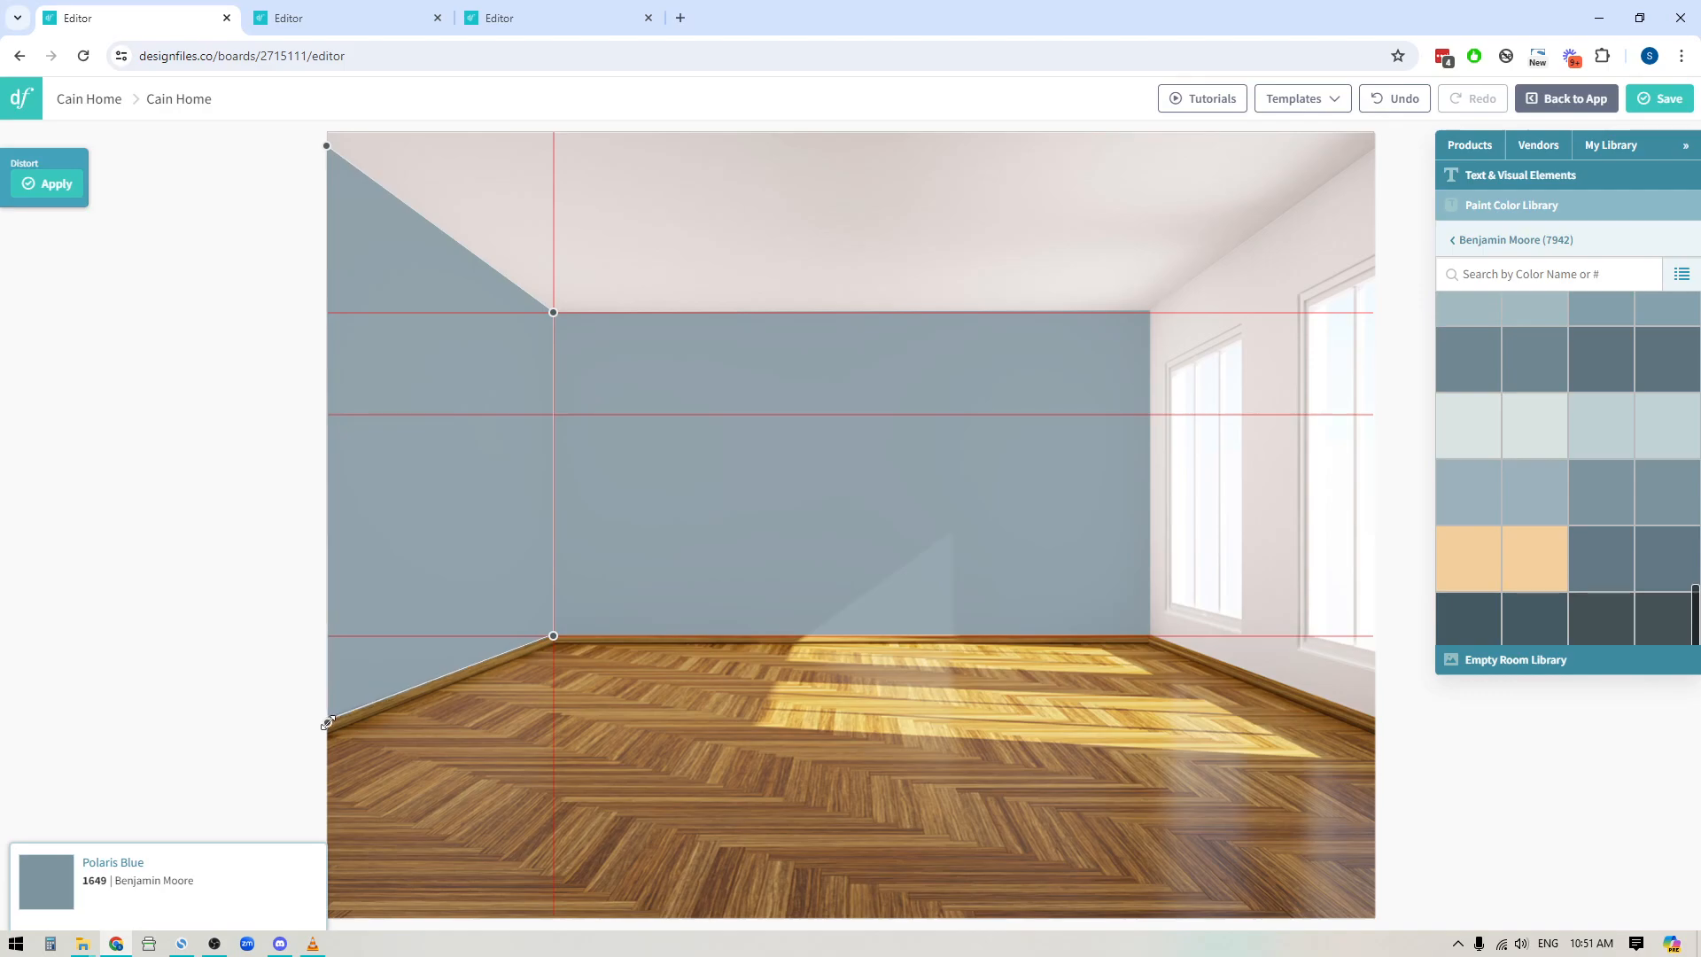
{"action": "left_click", "coordinate": [429, 446]}
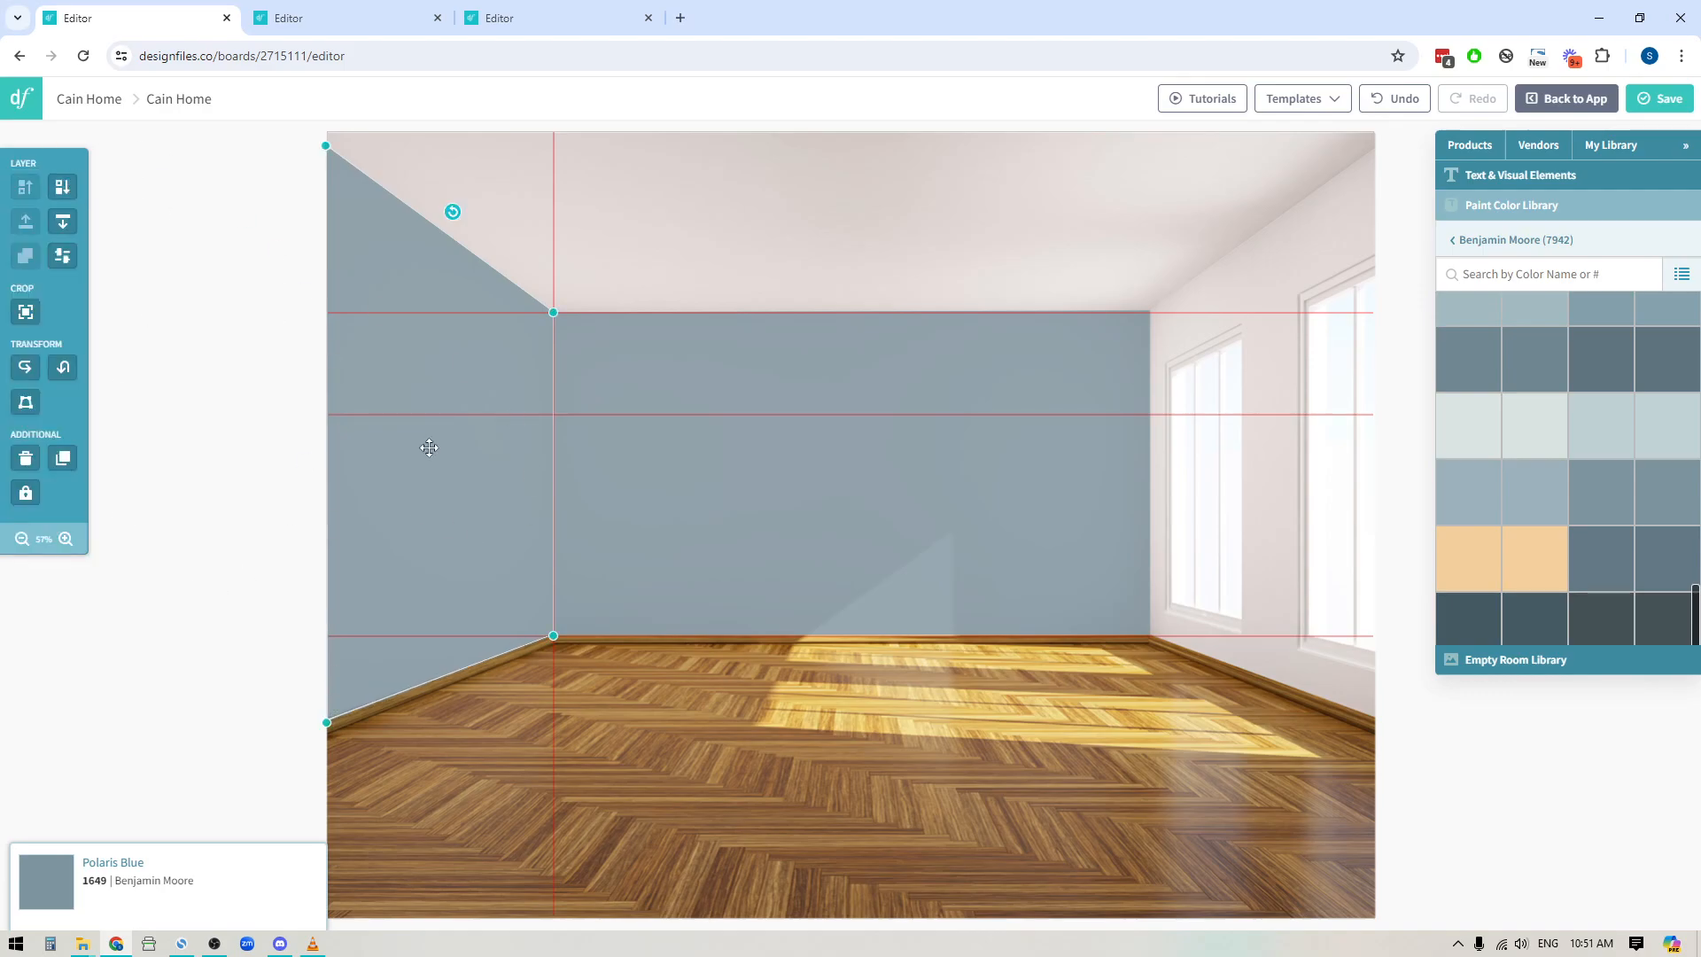
{"action": "mouse_move", "coordinate": [429, 448]}
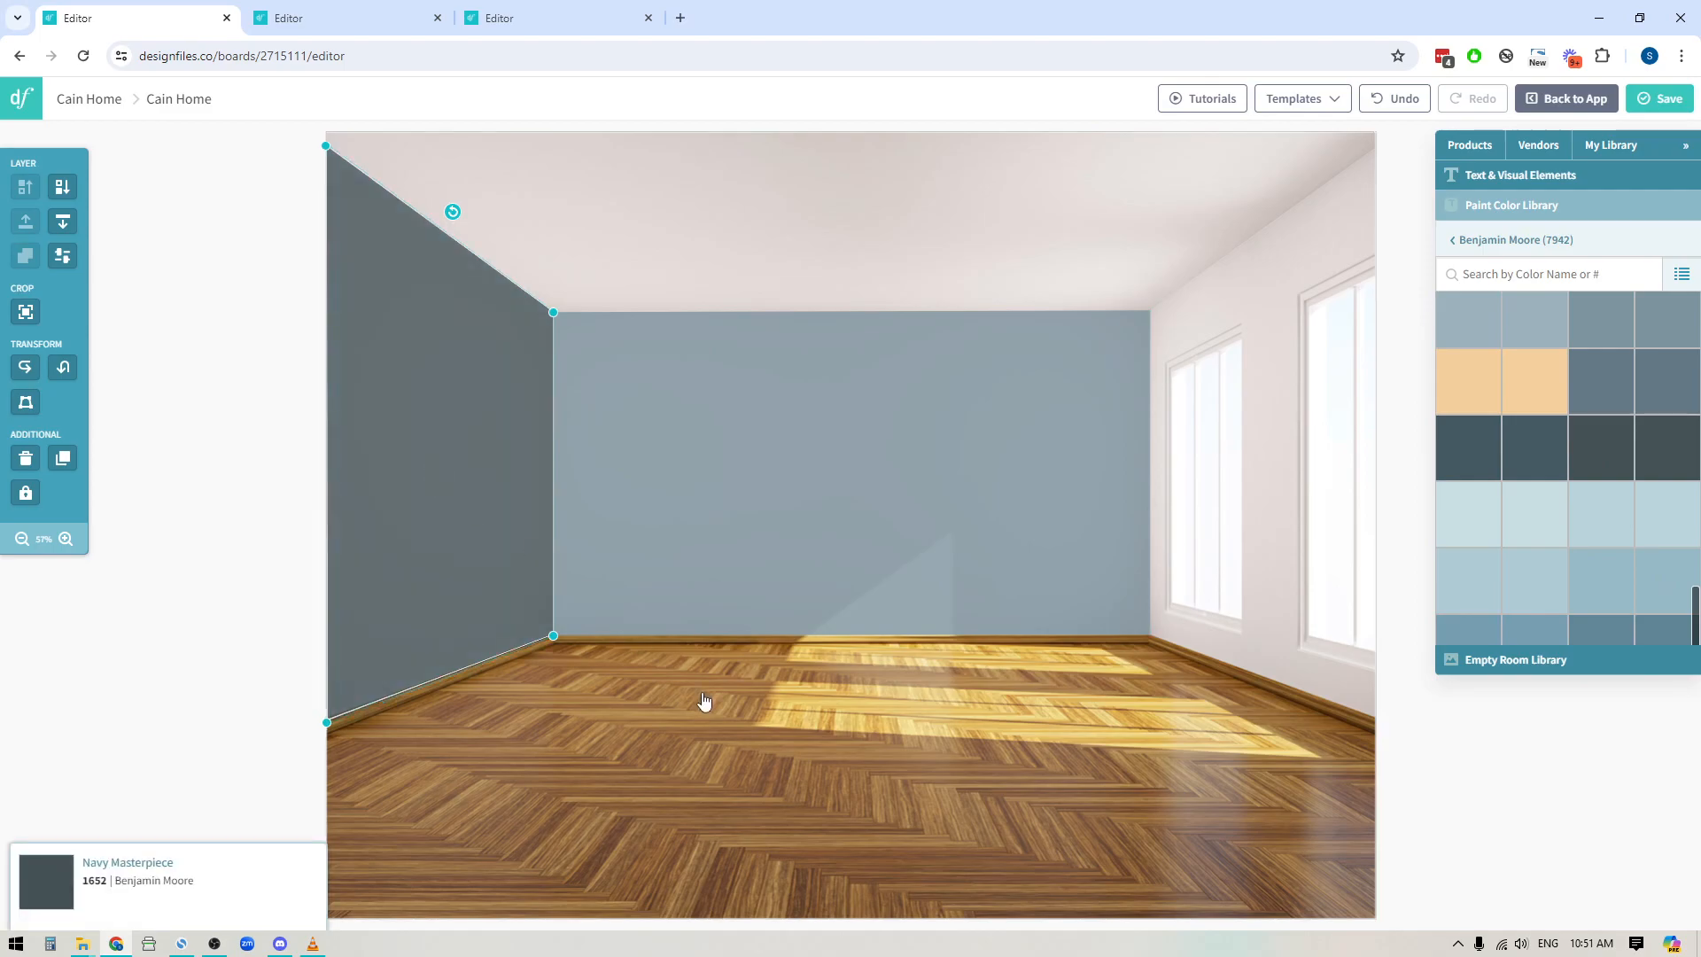
{"action": "mouse_move", "coordinate": [640, 586]}
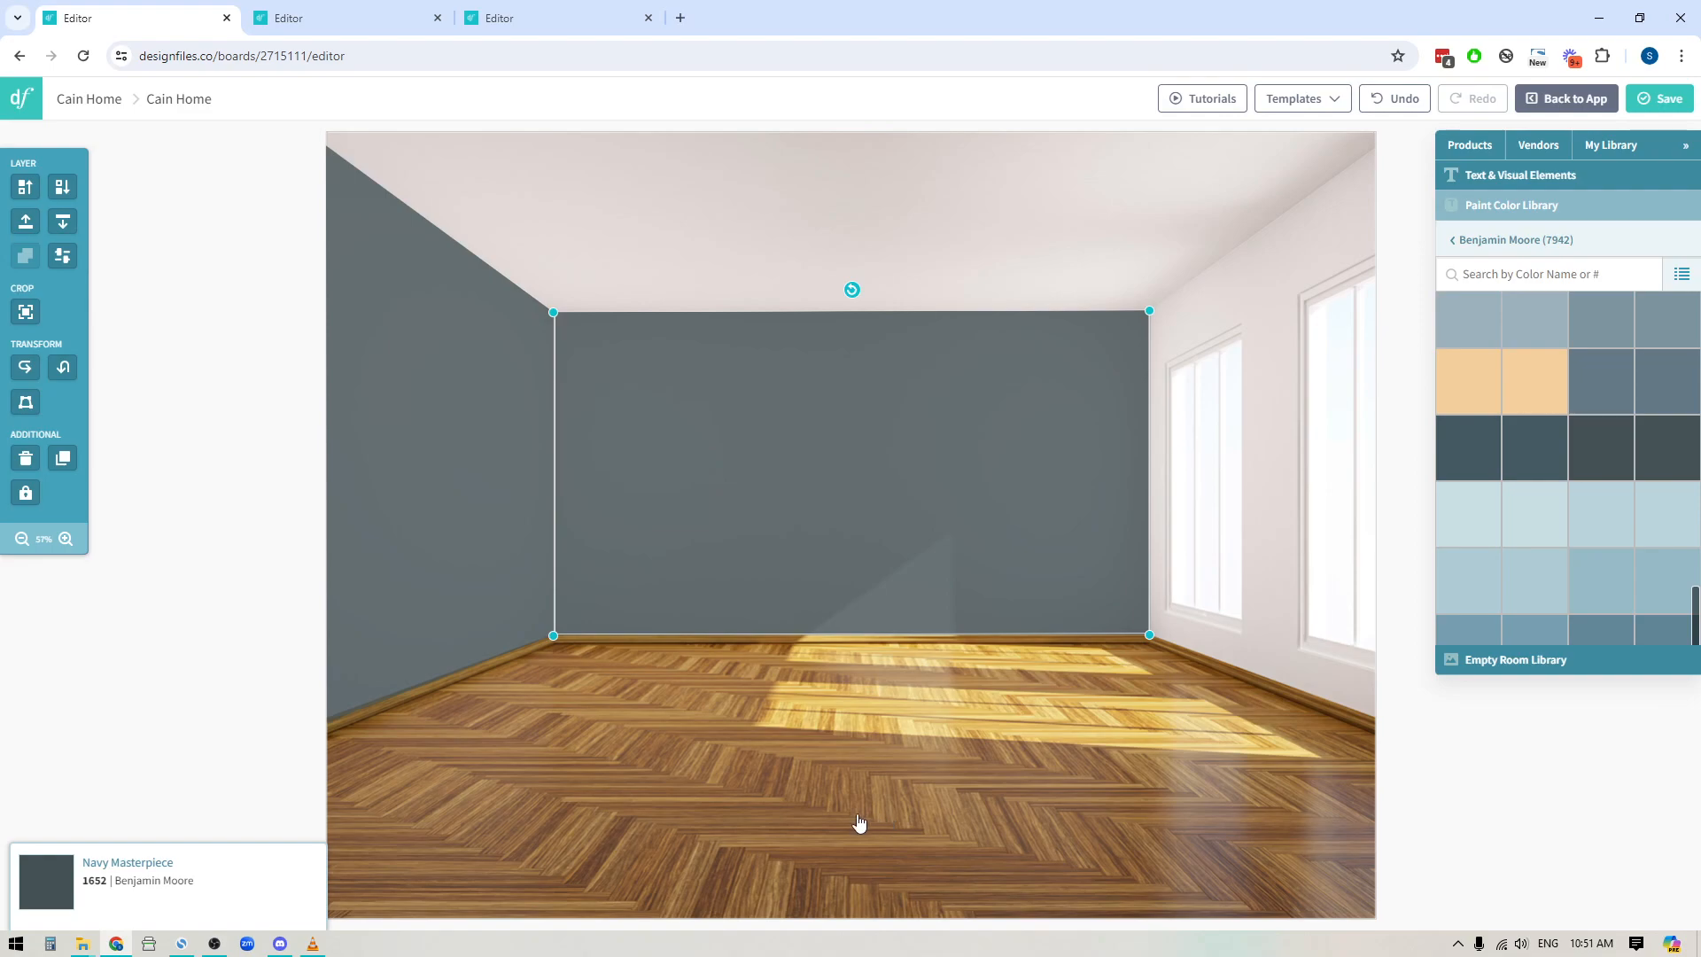
{"action": "mouse_move", "coordinate": [820, 902]}
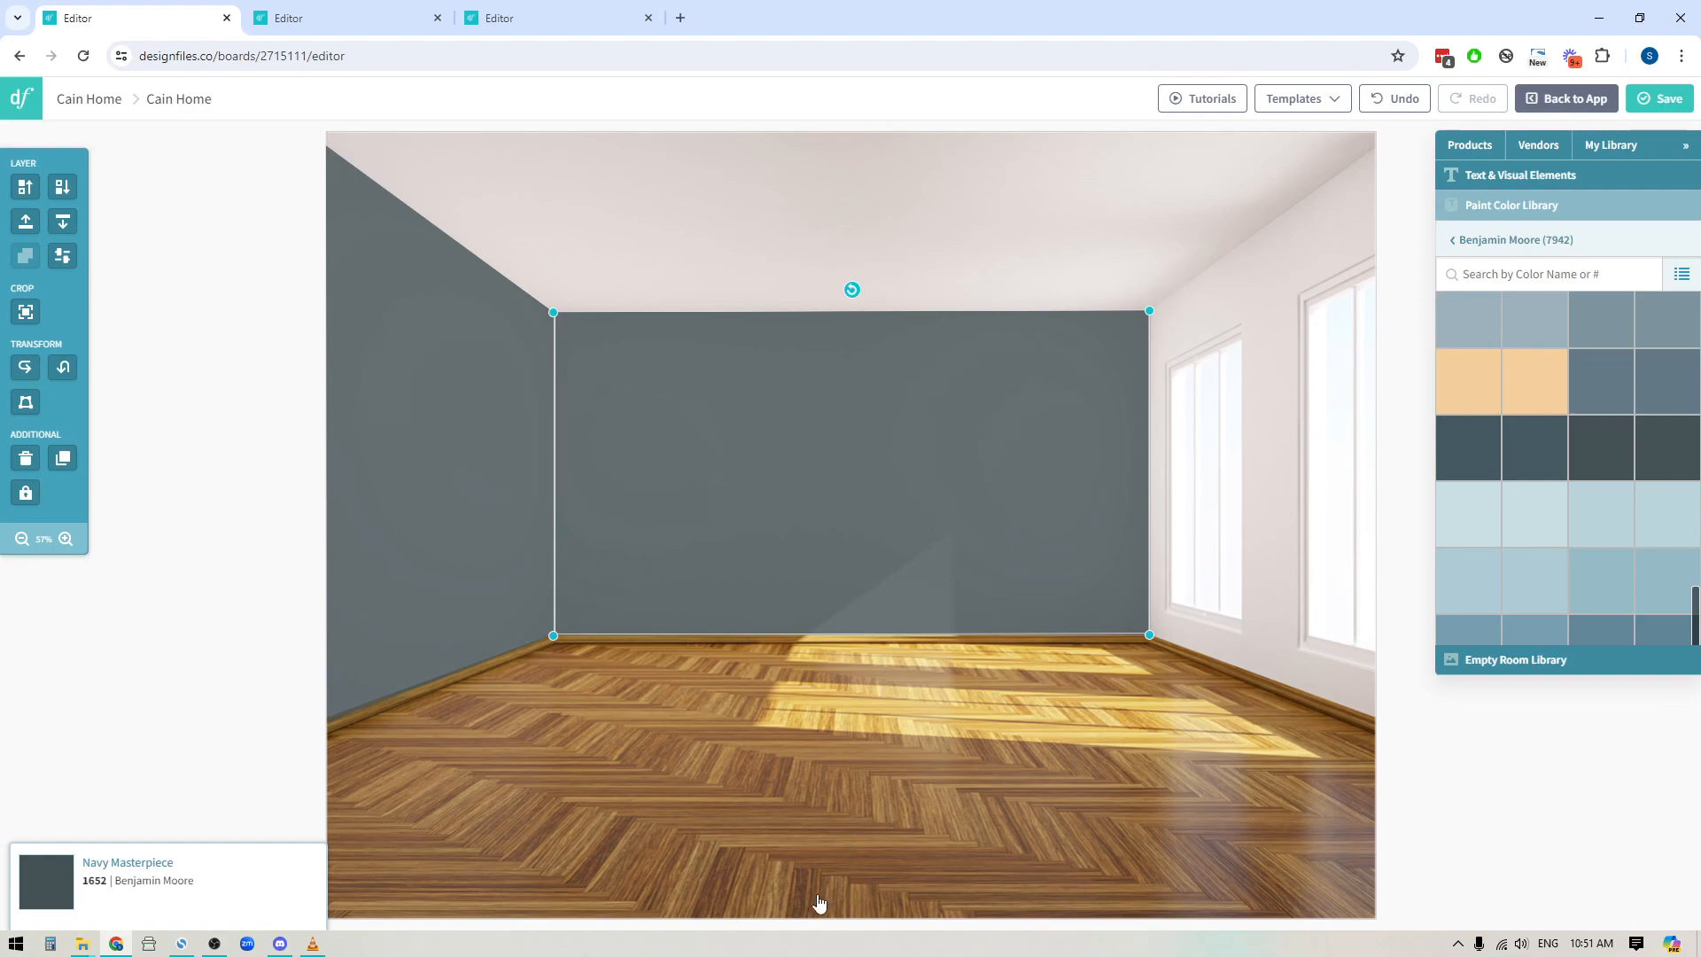